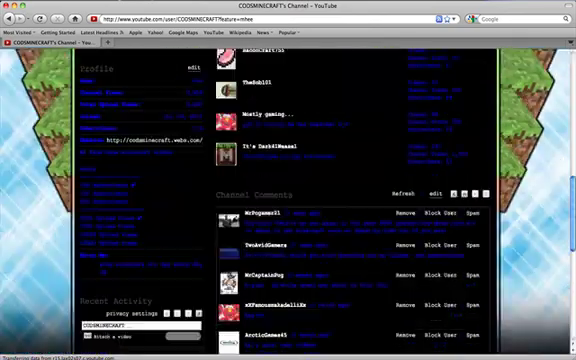
Read down Risugami's Mods thread through the install instructions to the ModLoader download
scroll("down", 3)
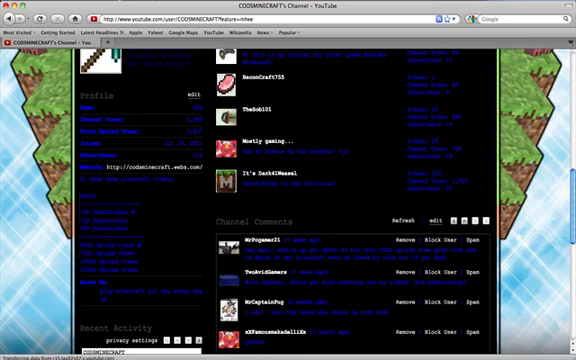
scroll("down", 3)
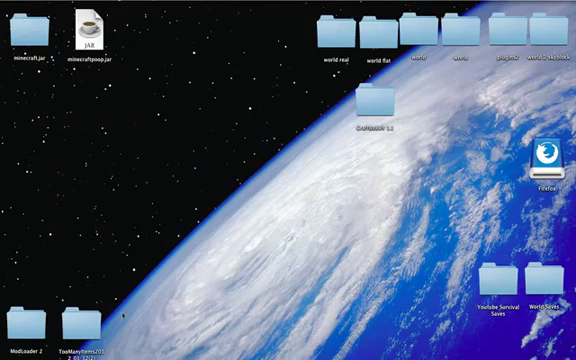
left_click(76, 318)
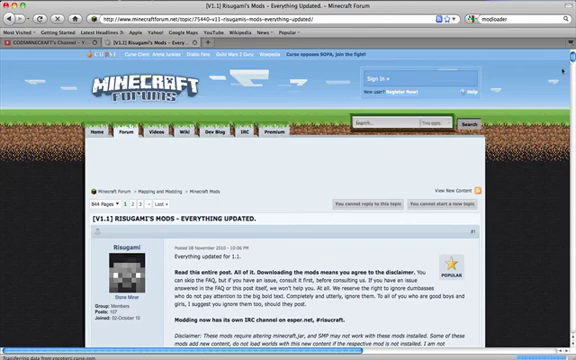
scroll("down", 3)
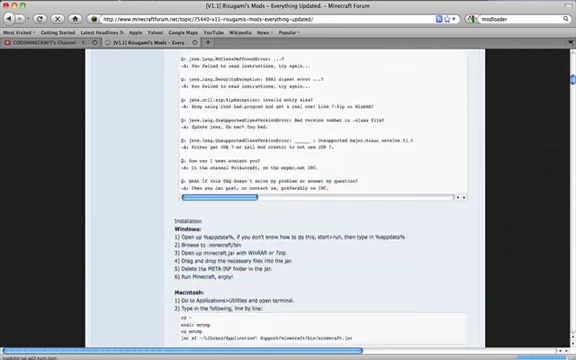
scroll("down", 3)
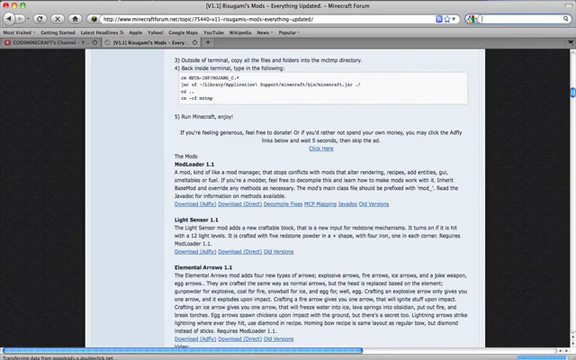
Search the forum for 'toomany' to find the TooManyItems thread
type("toomanyitems")
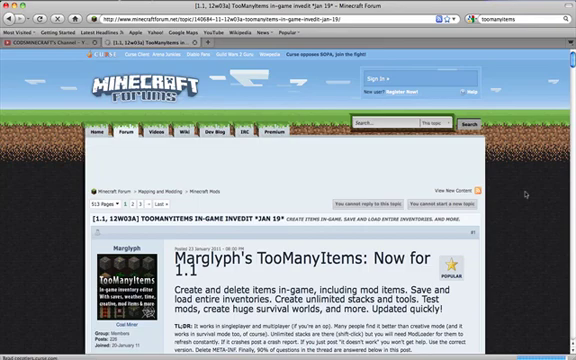
Read the TooManyItems 1.1 thread down through its recent updates to the Instructions section
scroll("down", 3)
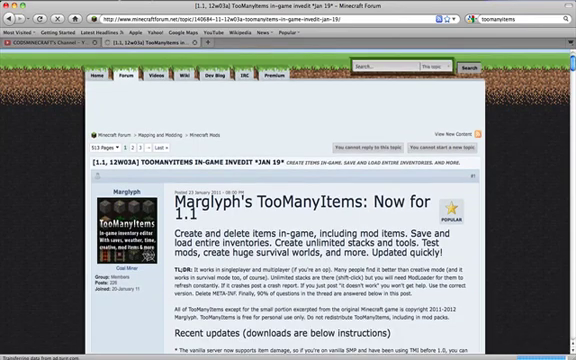
scroll("down", 3)
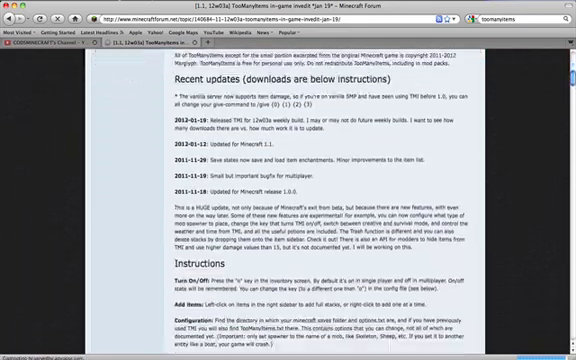
scroll("down", 3)
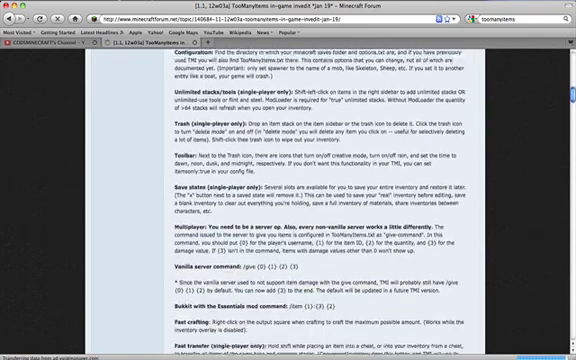
scroll("down", 3)
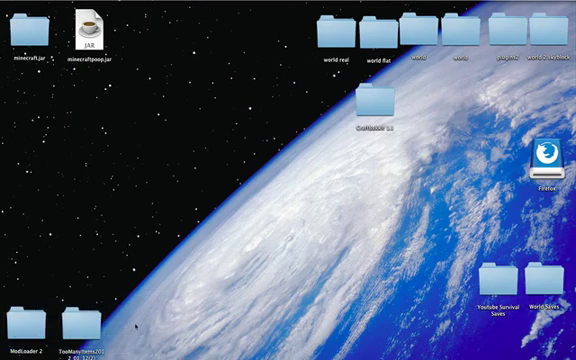
Bring up Open With choices for minecraft.jar to extract it with an archive utility
right_click(30, 340)
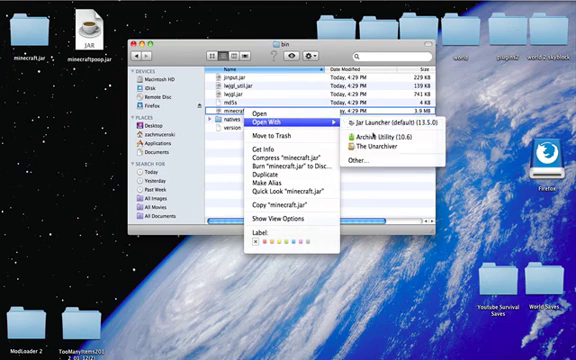
mouse_move(390, 134)
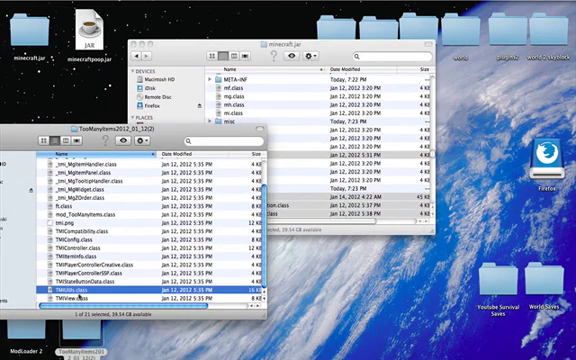
Select all TooManyItems class files for copying into the extracted minecraft.jar folder
key("cmd+a")
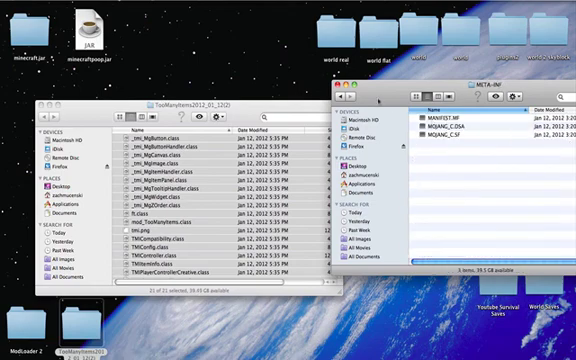
Move the META-INF signature files to the Trash from the extracted jar
right_click(424, 120)
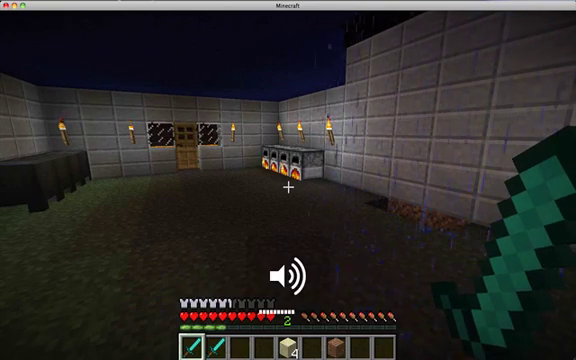
key("Escape")
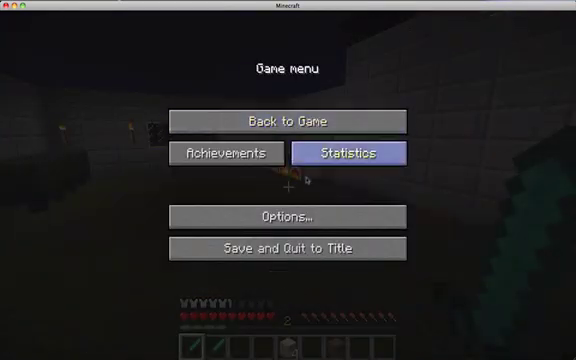
left_click(288, 216)
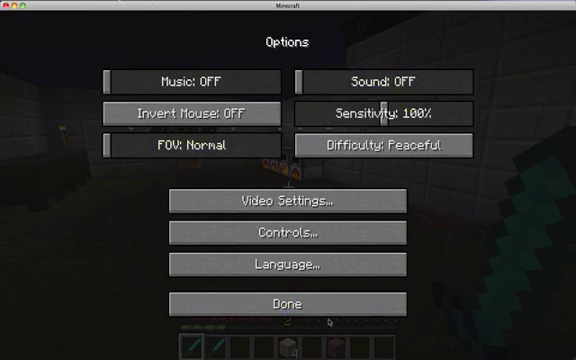
left_click(288, 304)
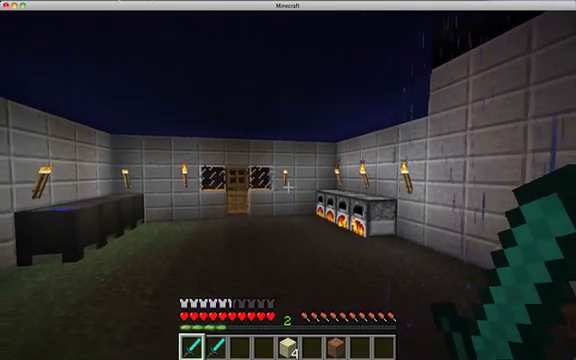
key("e")
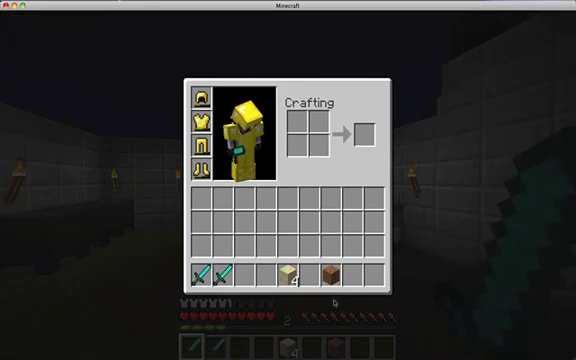
key("Escape")
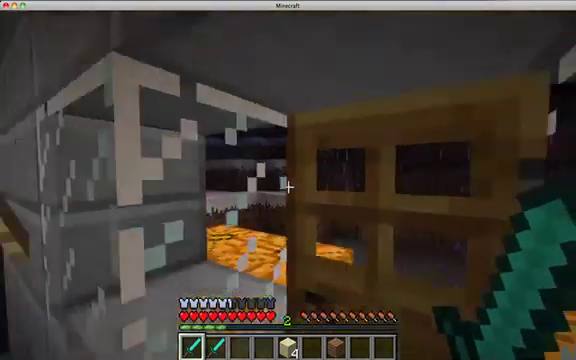
mouse_move(288, 180)
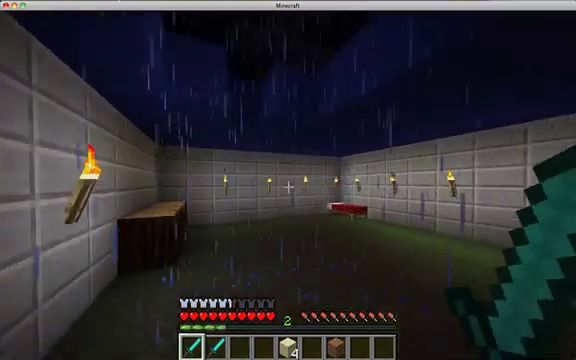
Check the inventory, then pause the game to bring up the game menu
key("e")
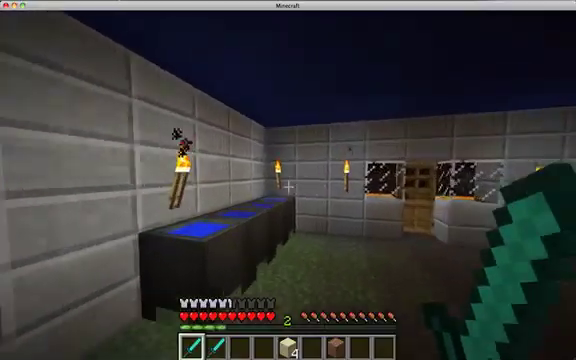
mouse_move(288, 180)
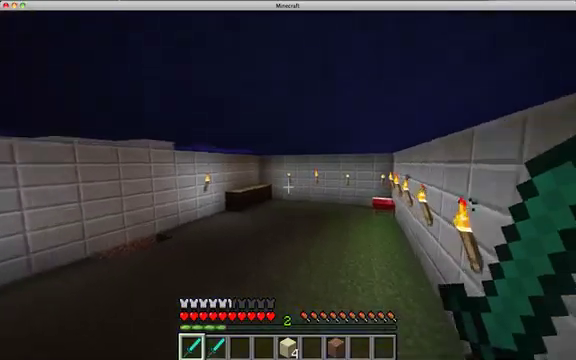
mouse_move(288, 180)
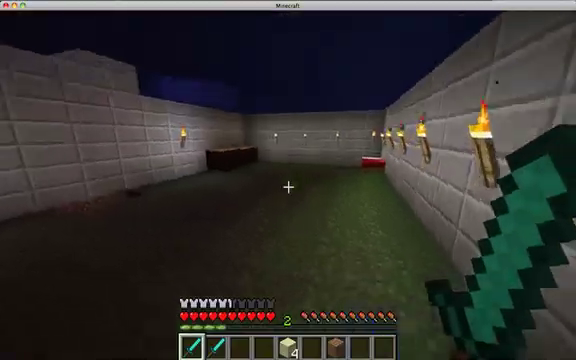
key("Escape")
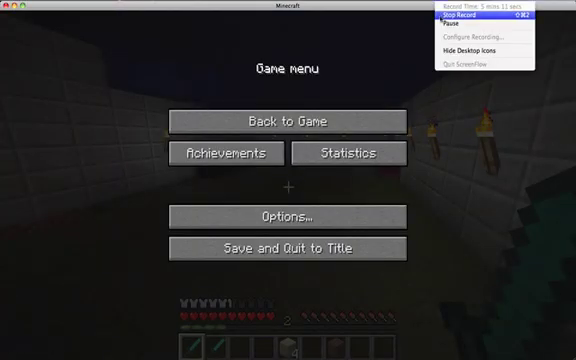